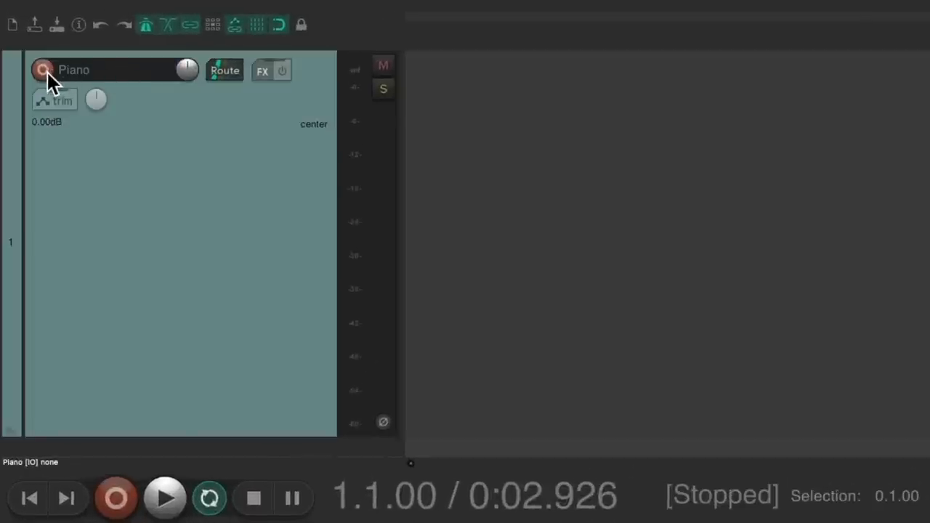
- Arm the Piano track so it records MIDI input on all channels
click(47, 70)
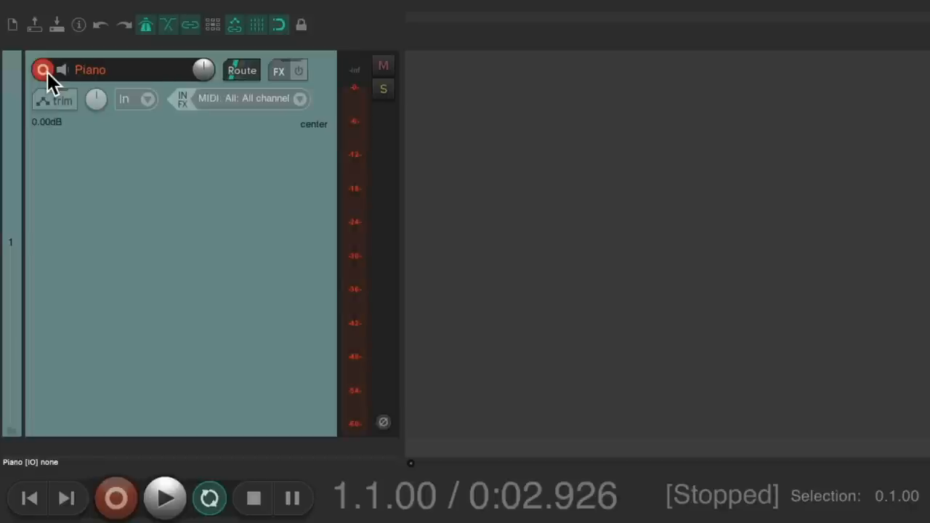
click(42, 70)
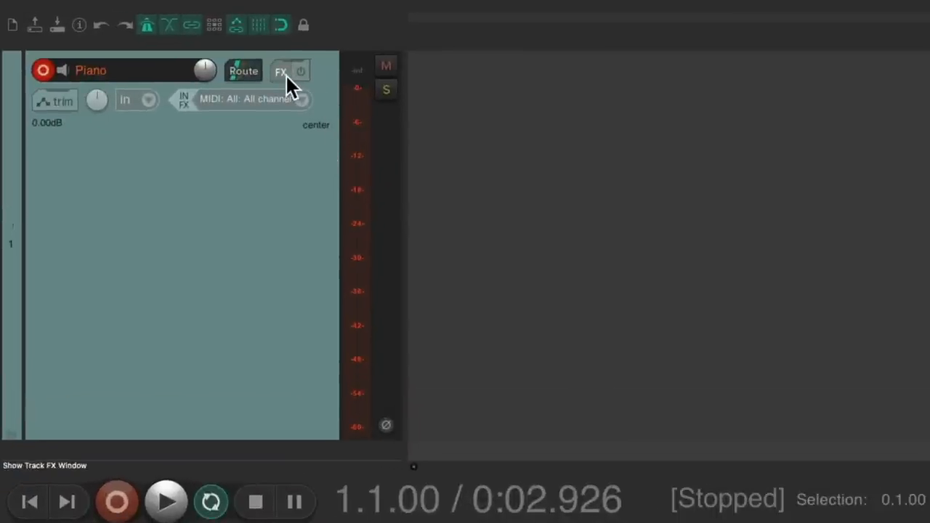
- Add VST3i: Numa Player (Studiologic) to the Piano track via the 'numa' filter
click(280, 70)
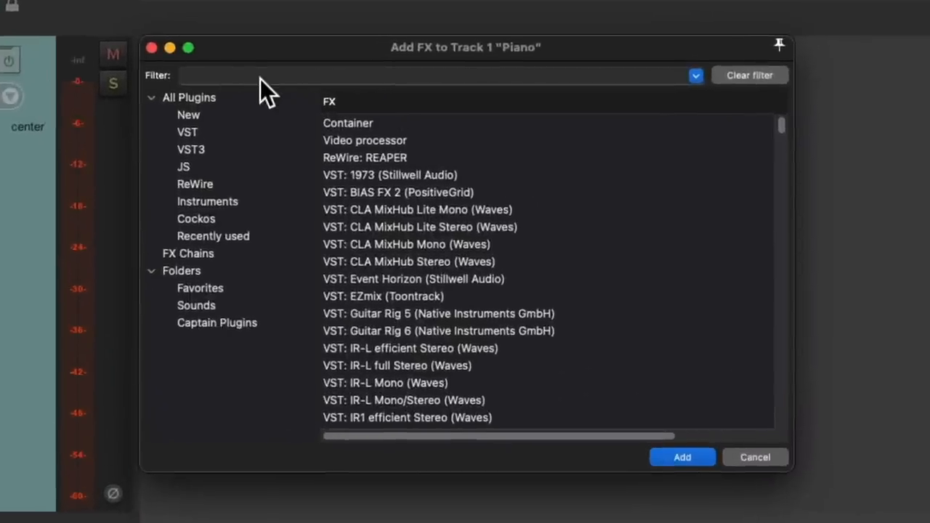
text(numa)
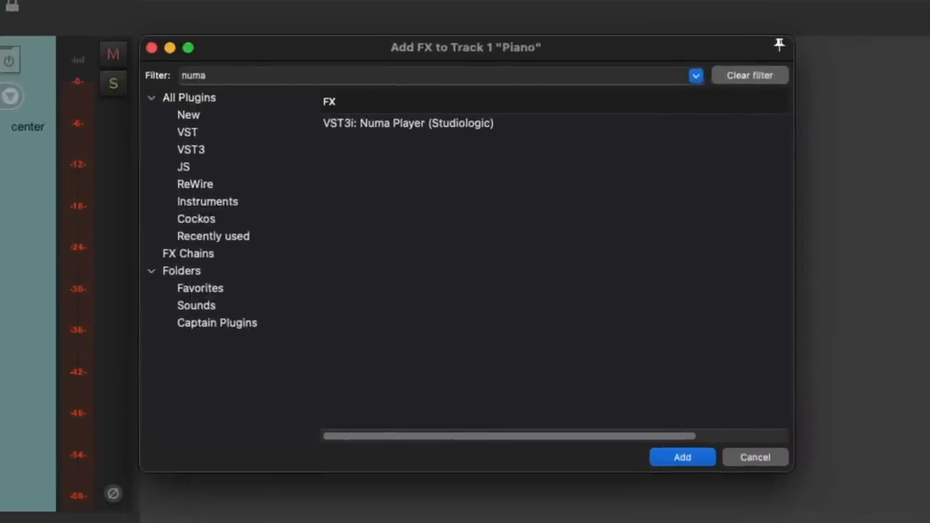
click(406, 122)
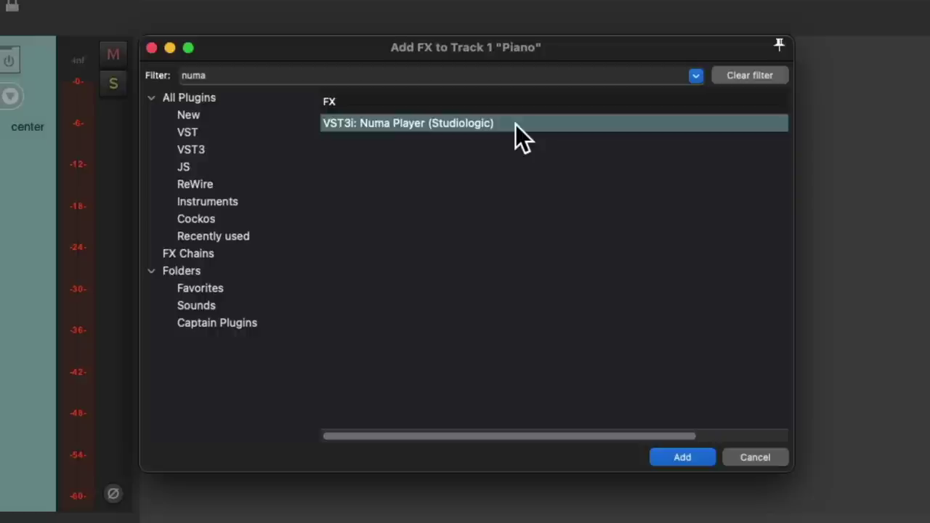
click(683, 456)
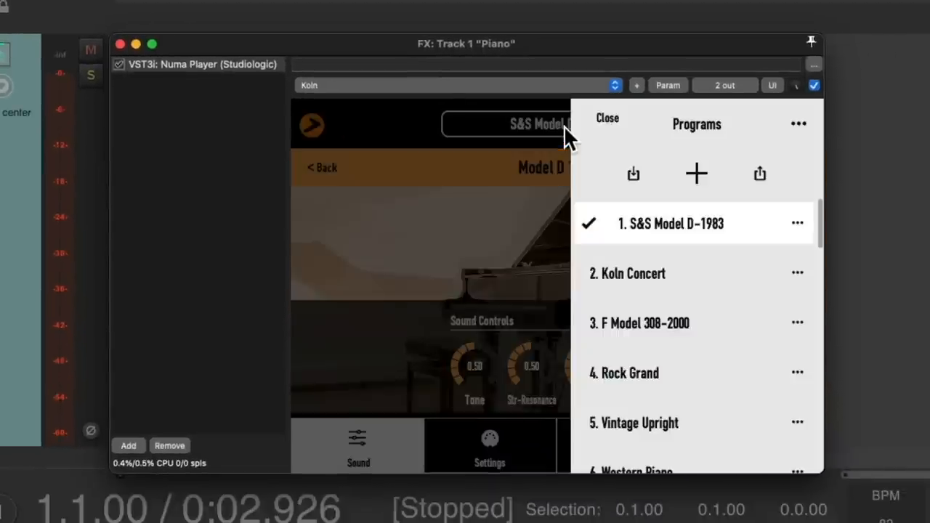
mouse_move(685, 297)
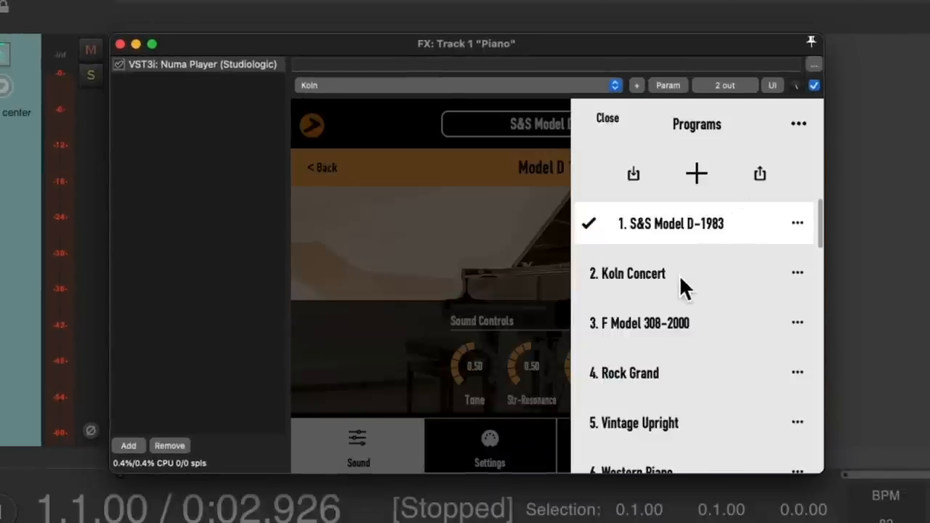
- Load program 2, Koln Concert, in Numa Player
click(657, 273)
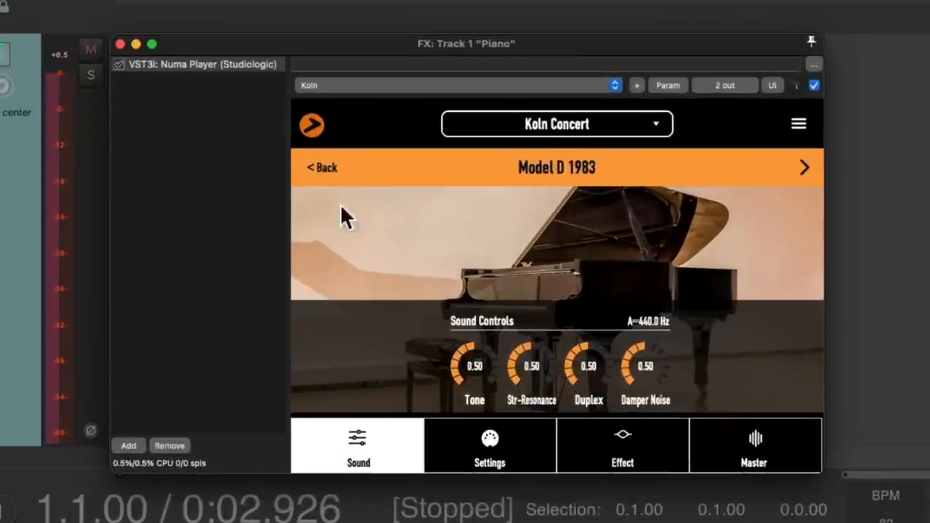
mouse_move(206, 157)
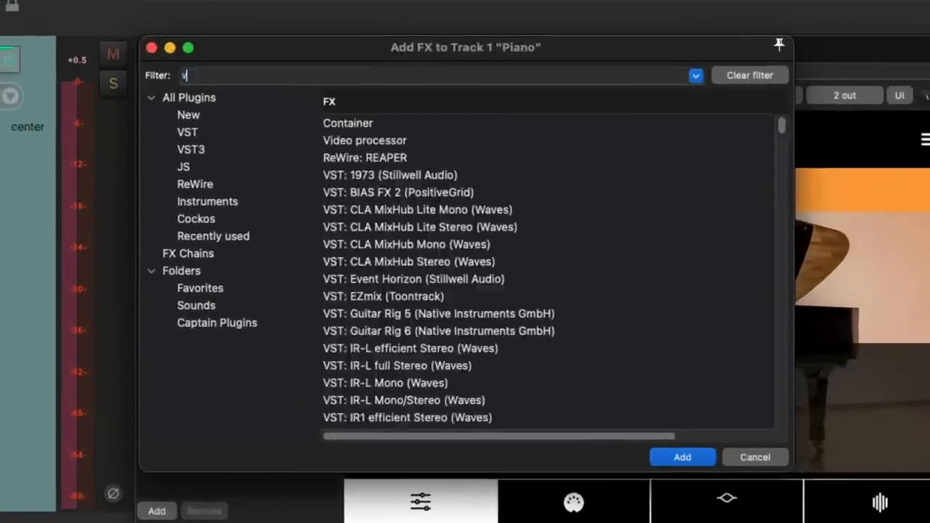
- Add JS: MIDI Velocity Scaler/Compressor to the Piano chain after Numa Player
text(elocity)
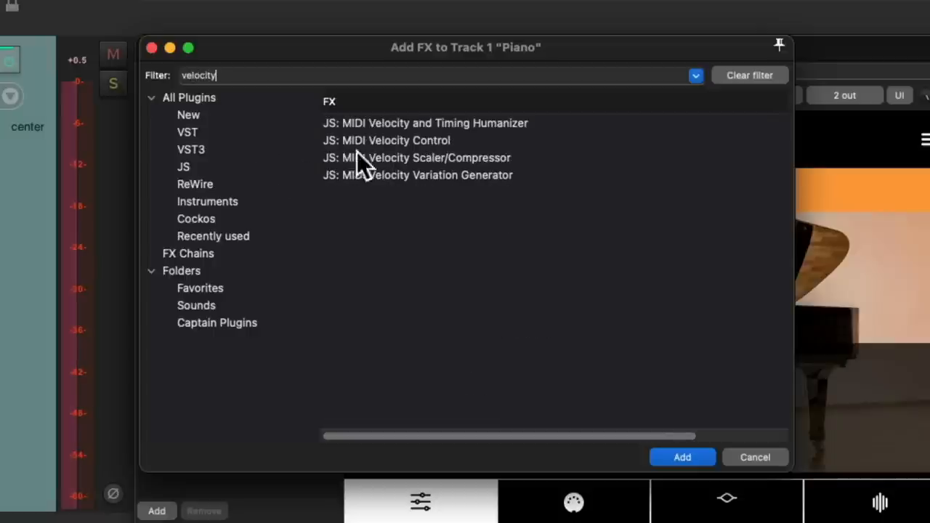
click(420, 157)
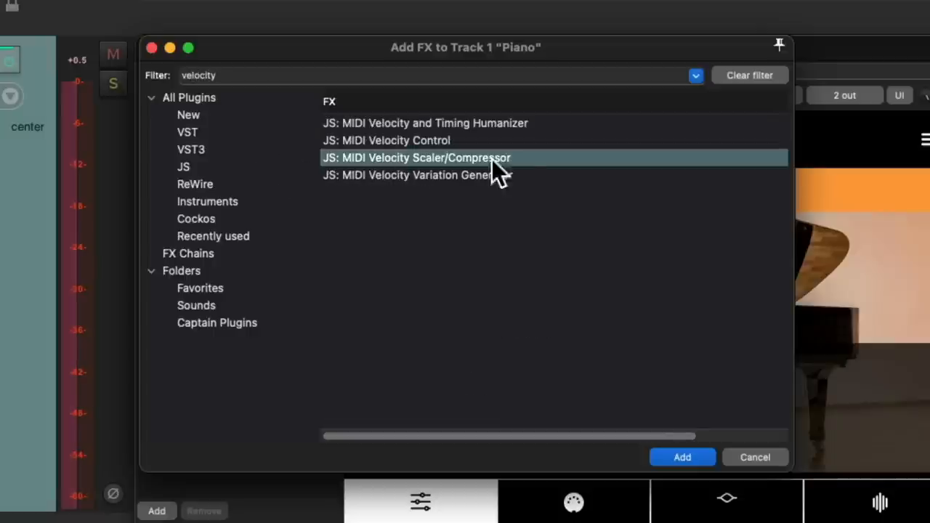
mouse_move(525, 174)
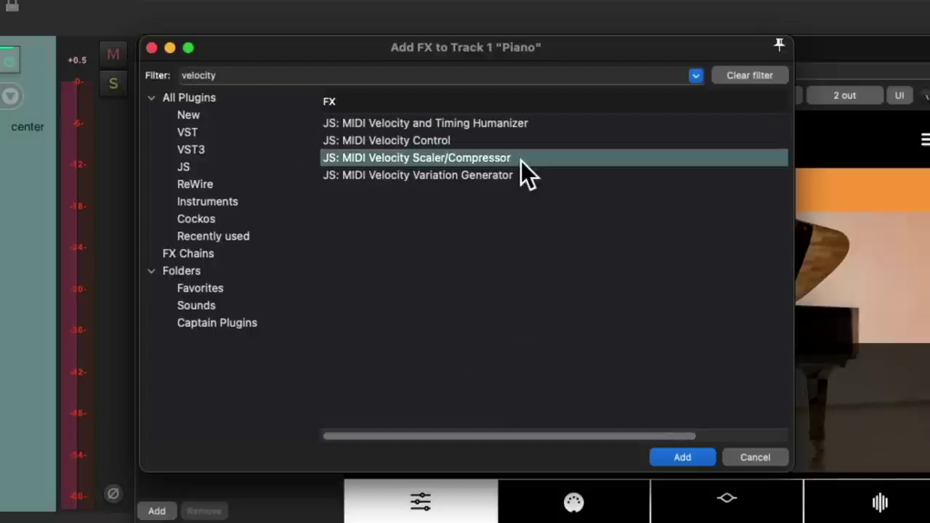
click(683, 456)
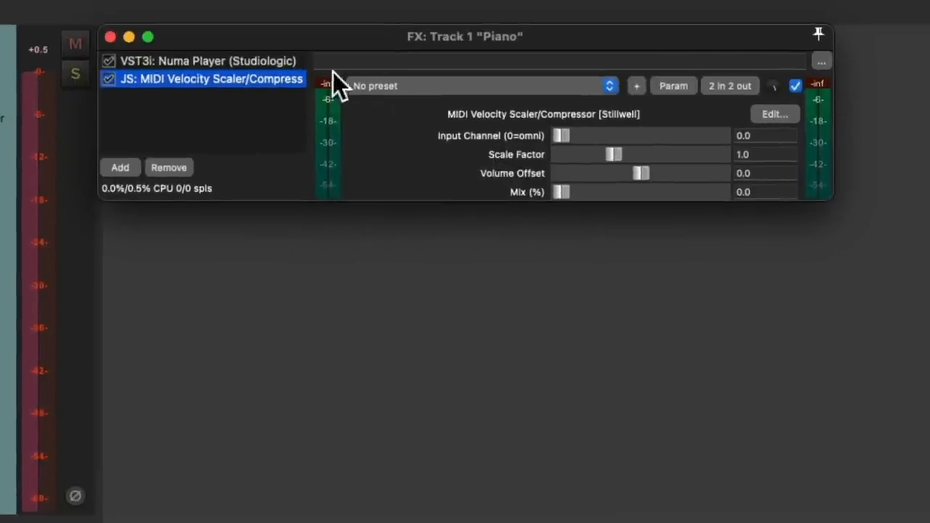
- Move the velocity scaler ahead of Numa Player and set its scale factor to 0.75
drag(211, 79, 210, 61)
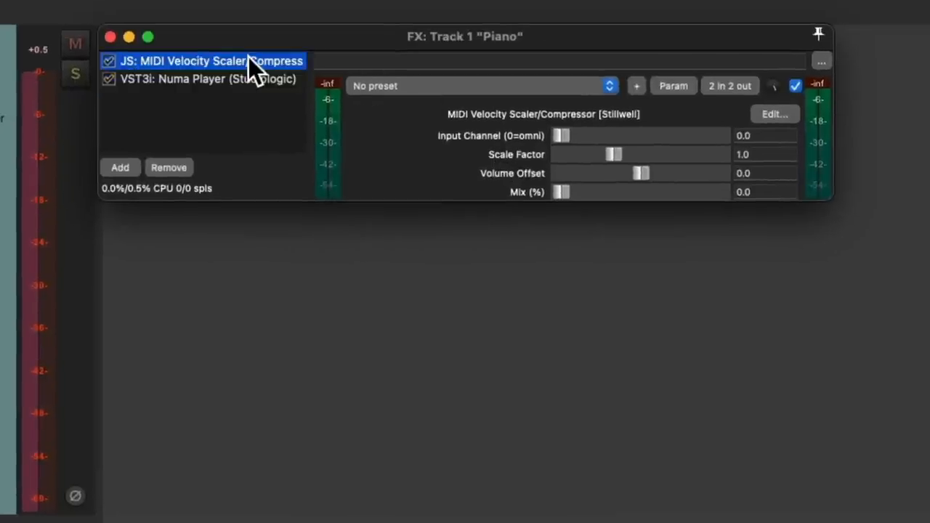
mouse_move(449, 195)
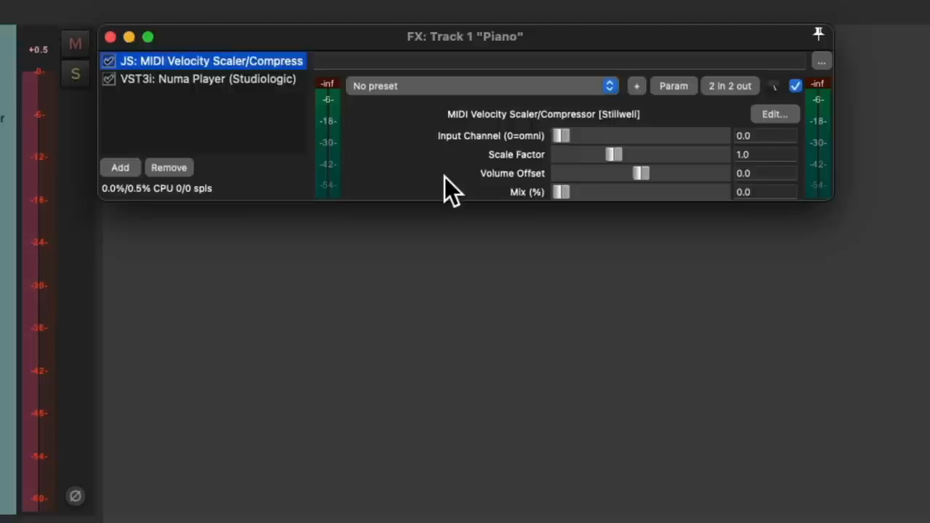
drag(613, 154, 597, 154)
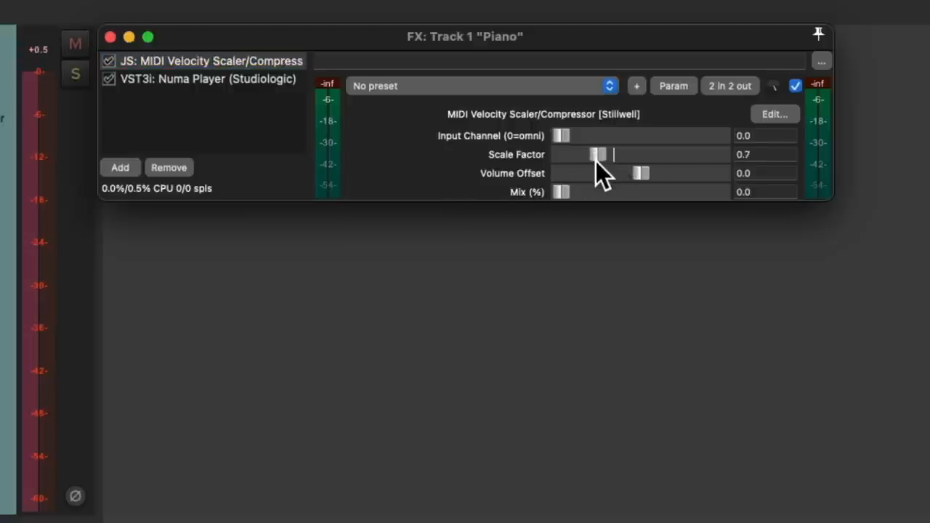
drag(599, 154, 589, 154)
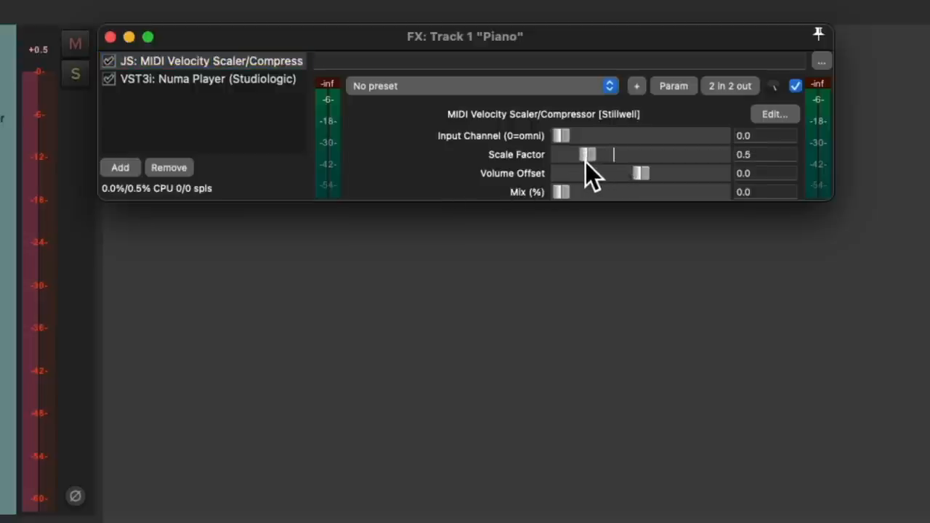
key(C)
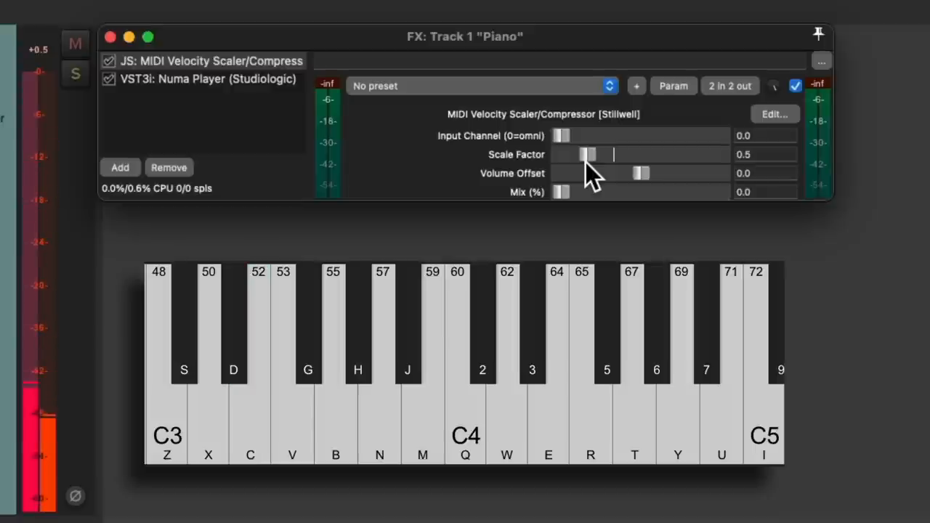
drag(587, 154, 601, 154)
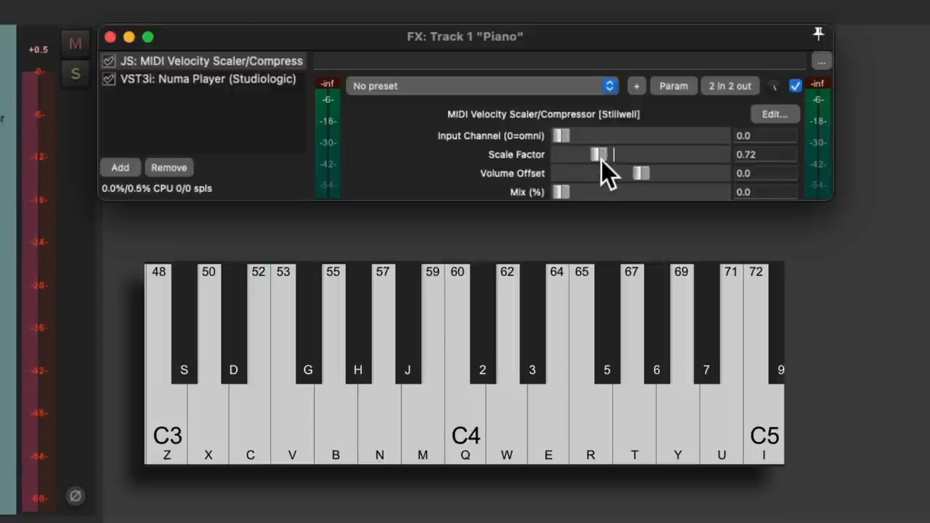
drag(598, 154, 602, 154)
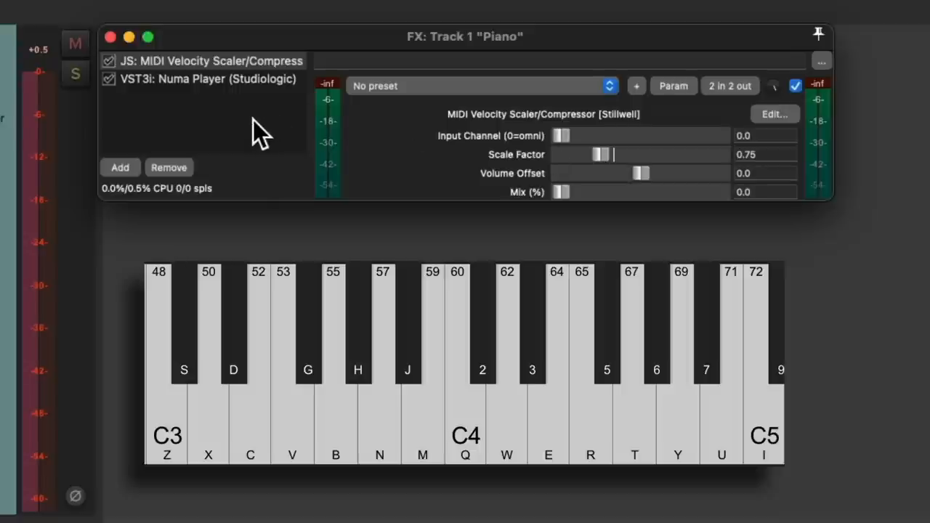
- Add ReaEQ (Cockos) to the Piano track's chain via the 'eq' filter
click(119, 167)
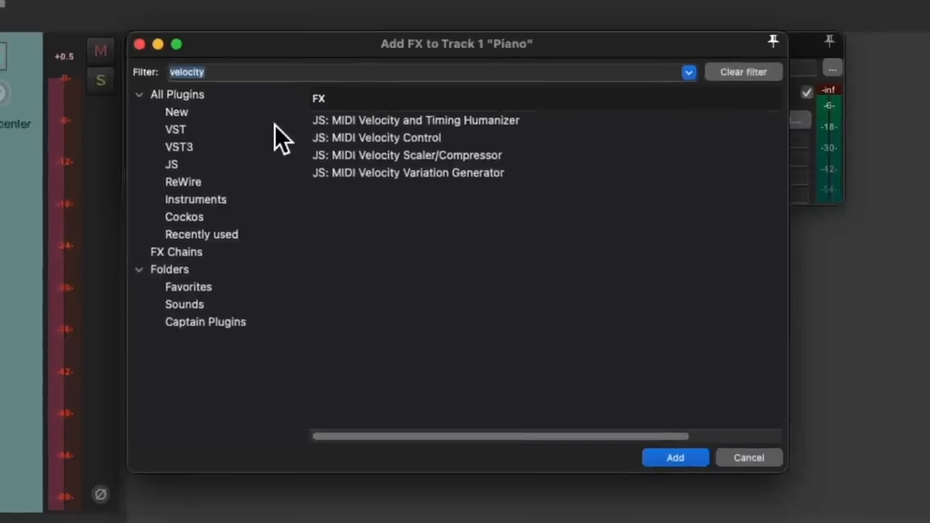
text(eq)
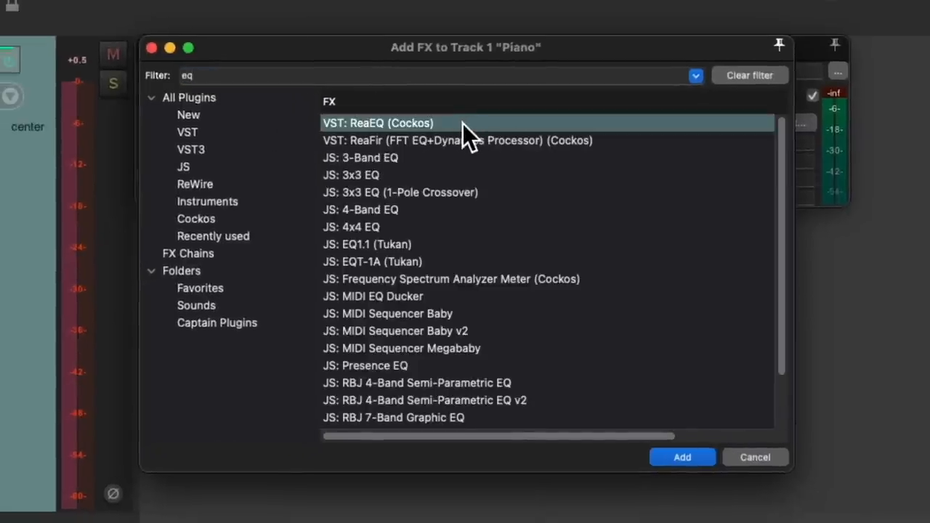
click(683, 456)
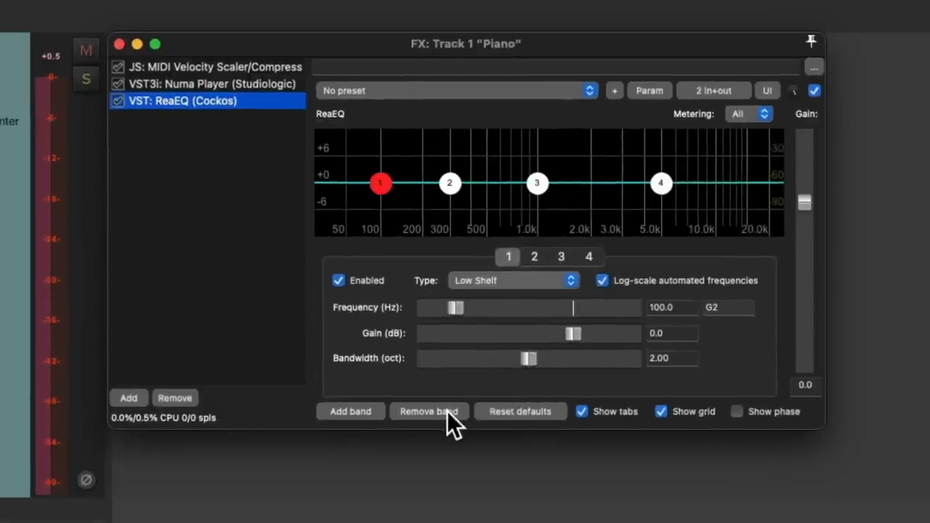
- Reduce ReaEQ to one band and make it a low pass at about 555 Hz
click(428, 411)
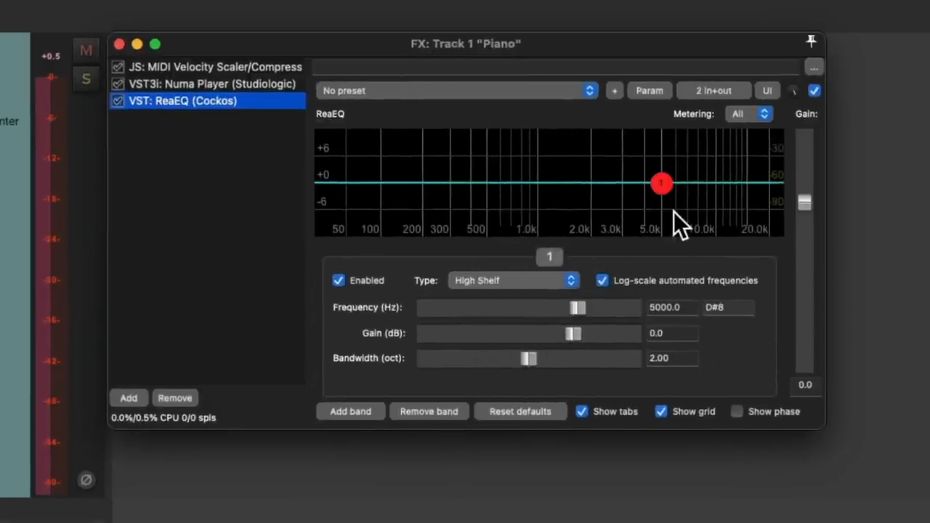
click(512, 280)
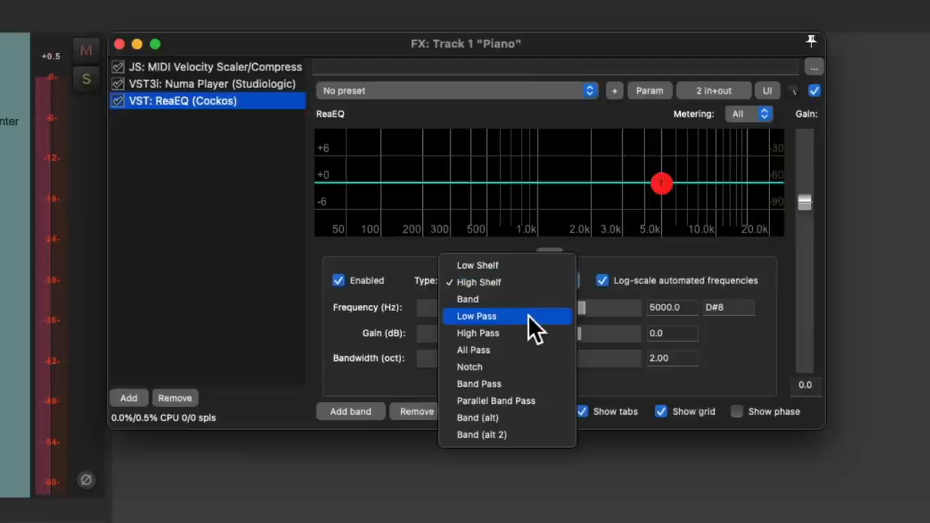
click(477, 317)
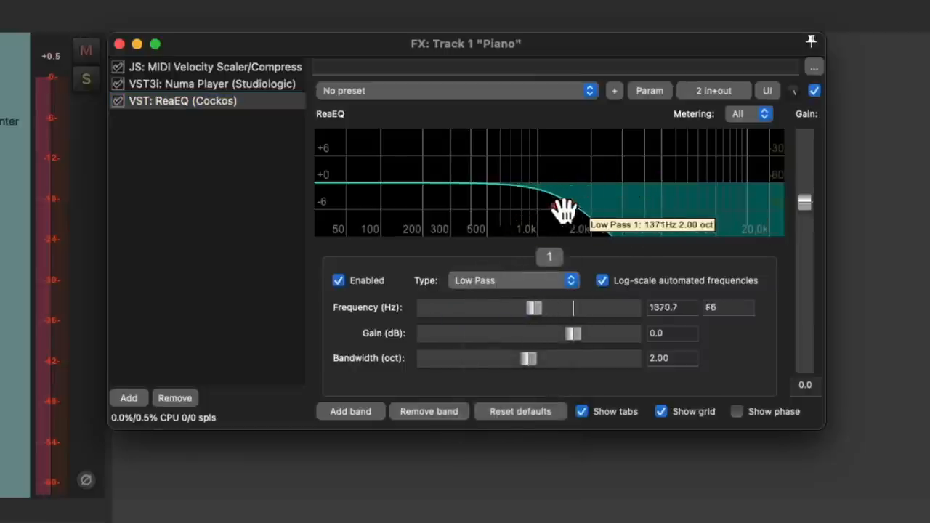
drag(564, 209, 501, 212)
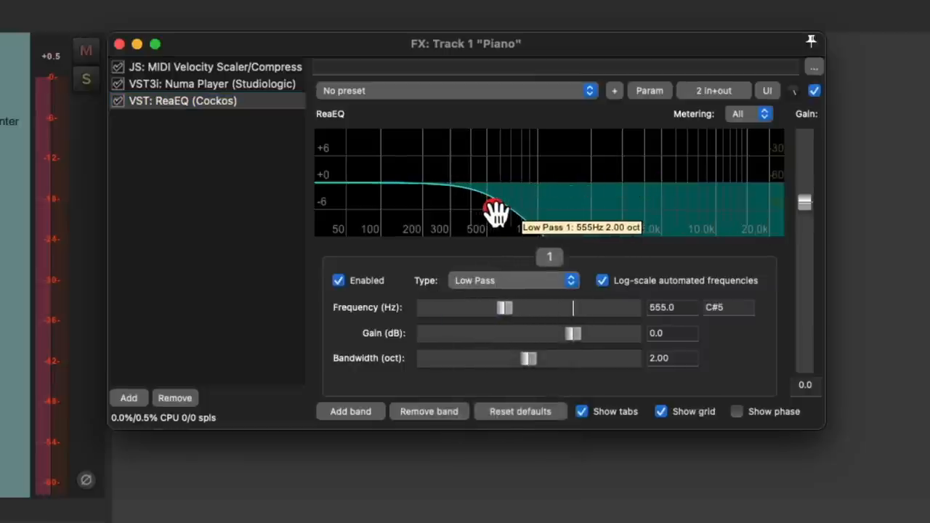
mouse_move(660, 225)
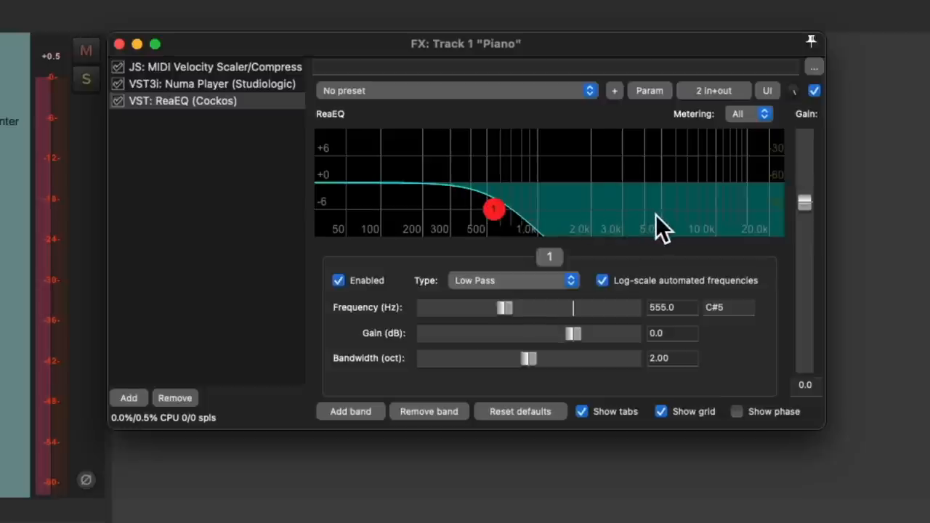
- Set the low-pass band's bandwidth to 1.69 octaves
drag(531, 357, 512, 358)
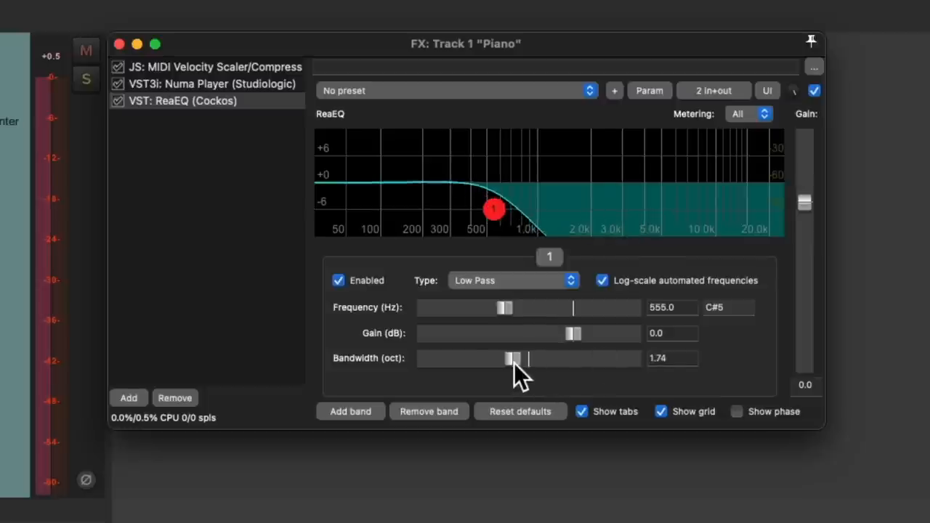
drag(514, 357, 503, 357)
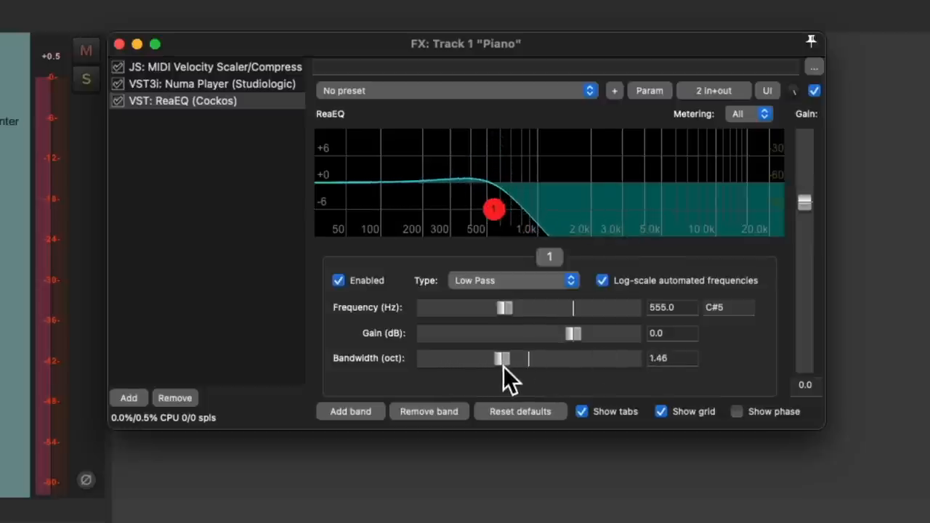
drag(503, 357, 512, 357)
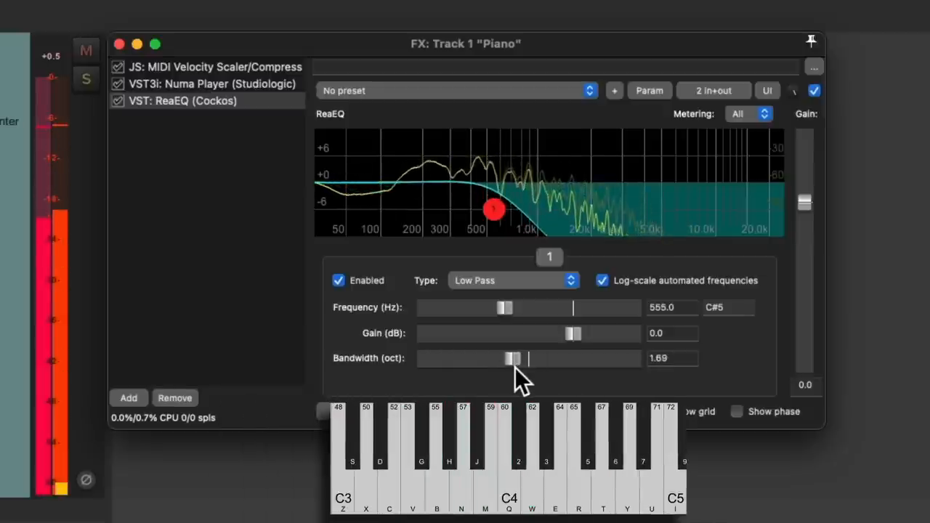
click(116, 100)
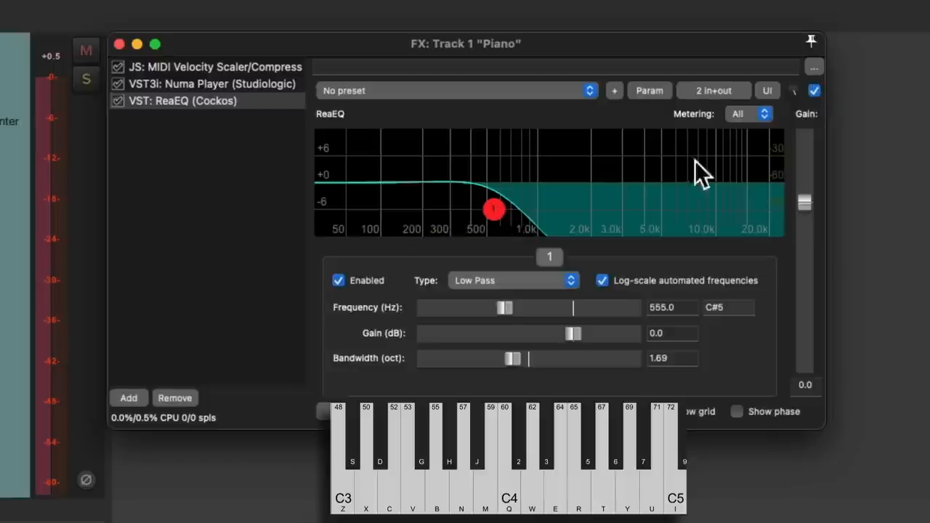
mouse_move(651, 218)
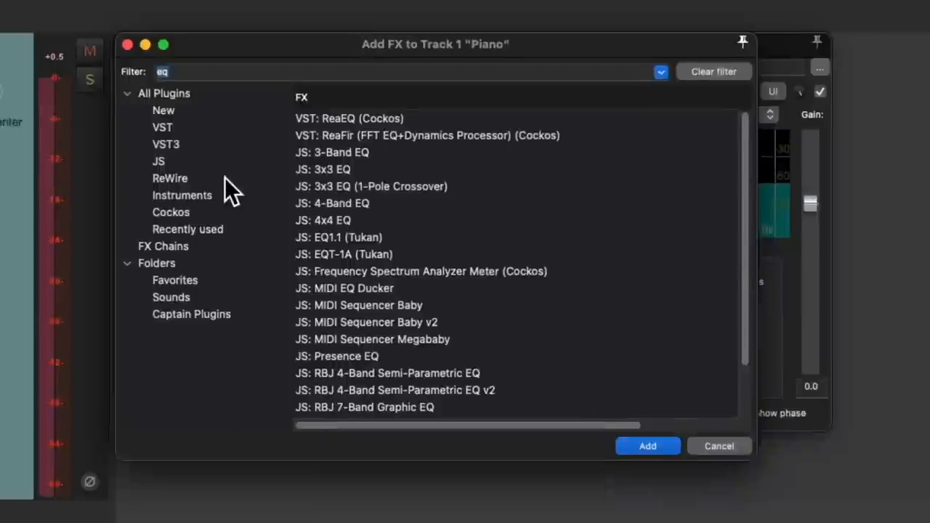
- Add VST: ReaComp (Cockos) after ReaEQ and lower its threshold fader
text(comp)
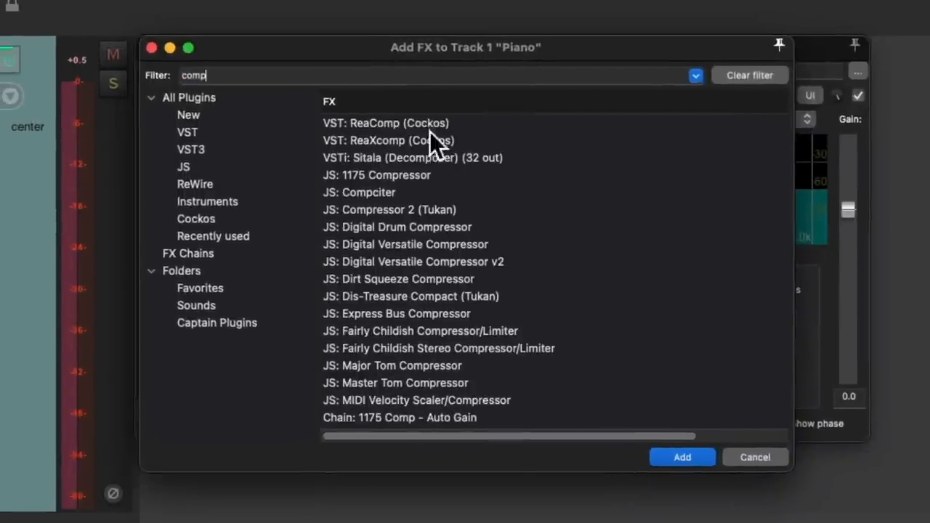
click(387, 122)
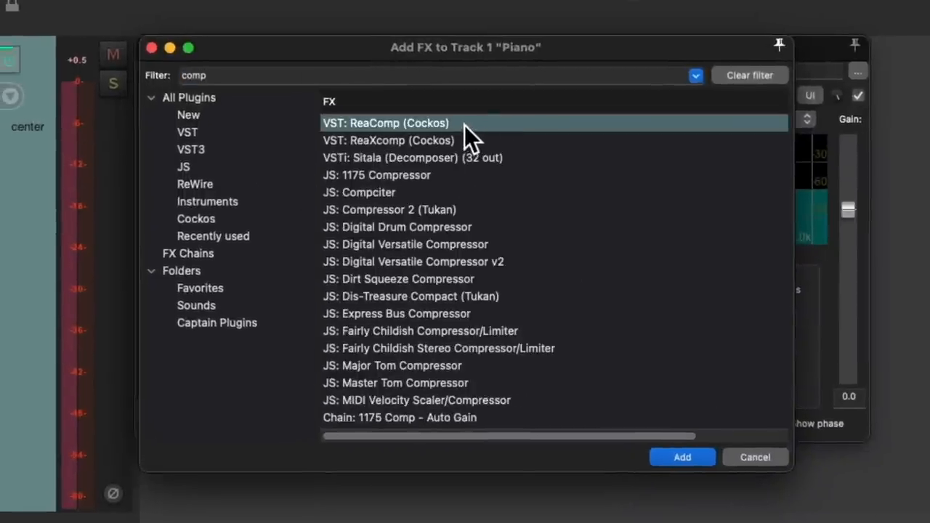
click(683, 457)
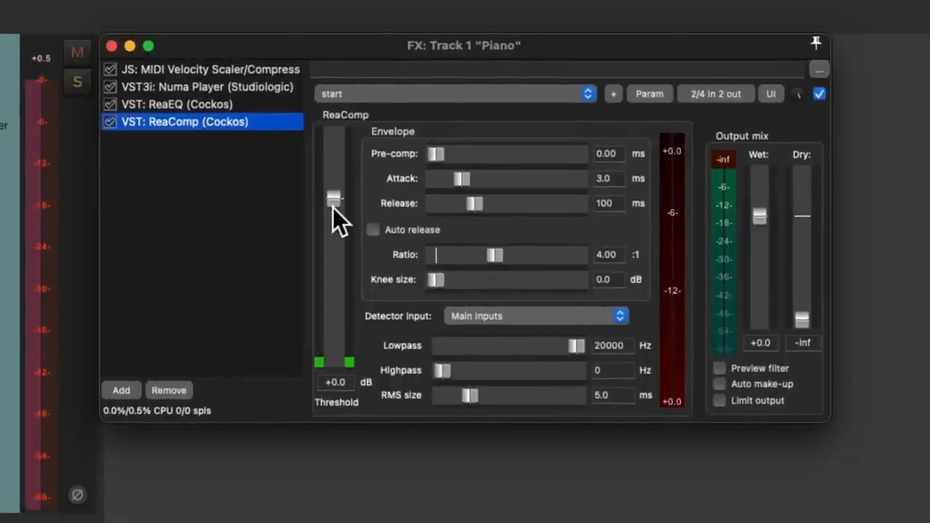
drag(334, 197, 334, 279)
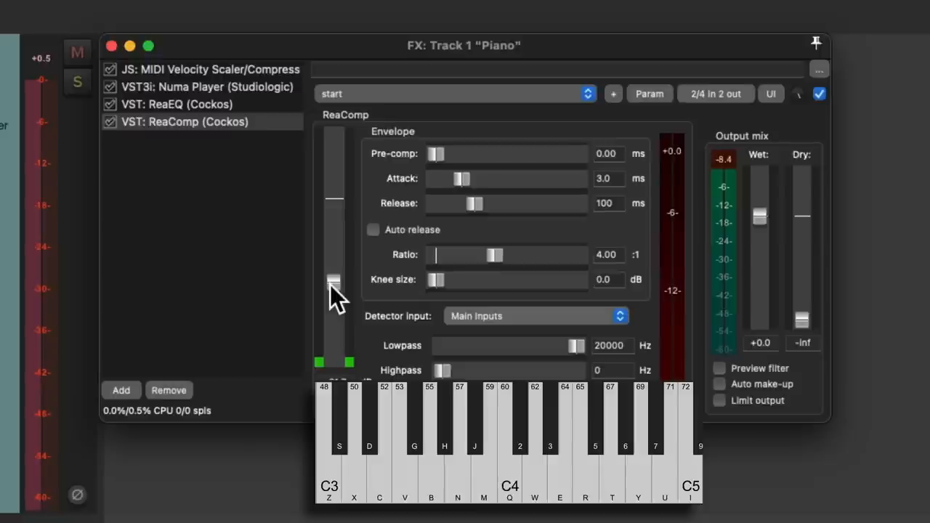
click(120, 389)
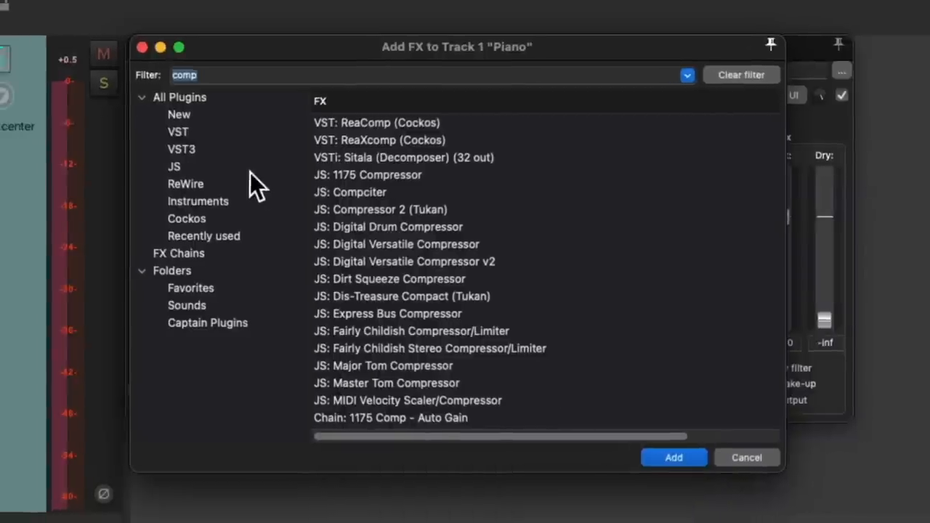
- Add JS: Delay w/Tempo Ping-Pong after ReaComp with tempo sync 0.1875
text(delay)
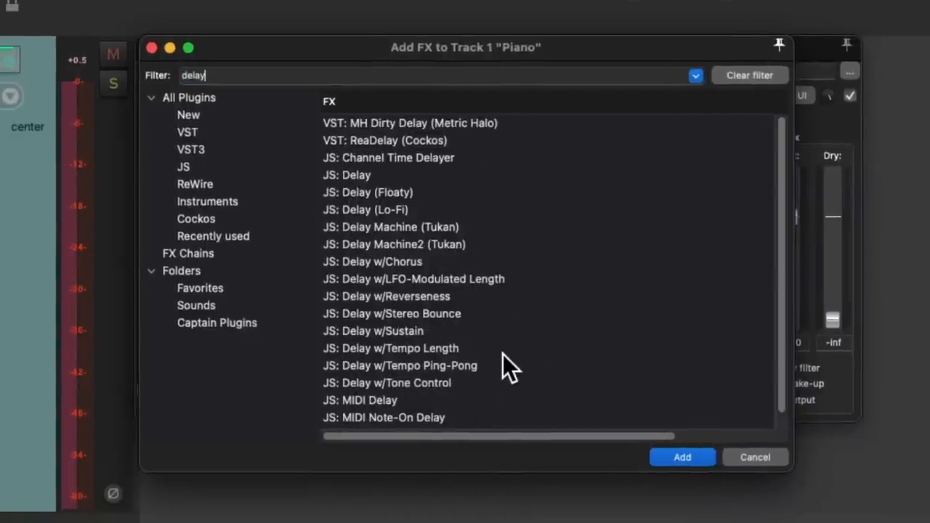
click(400, 366)
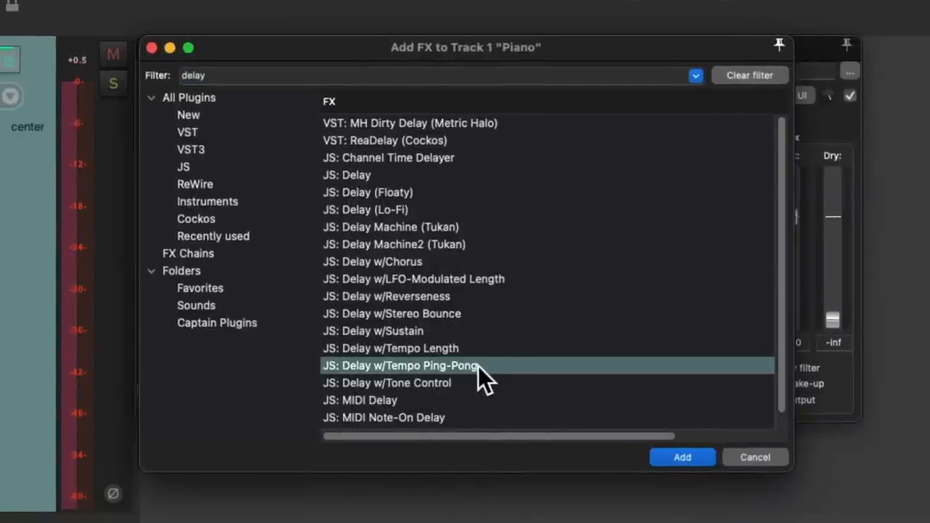
click(683, 456)
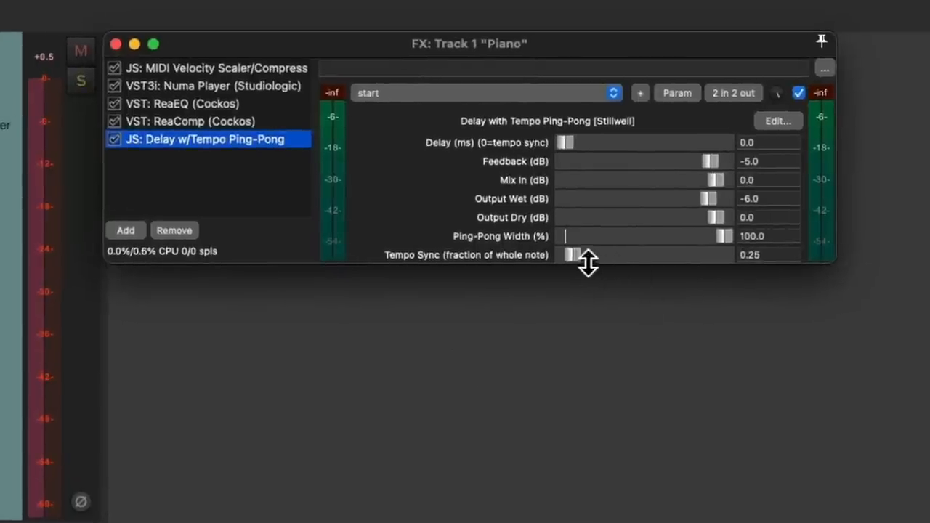
drag(574, 256, 568, 256)
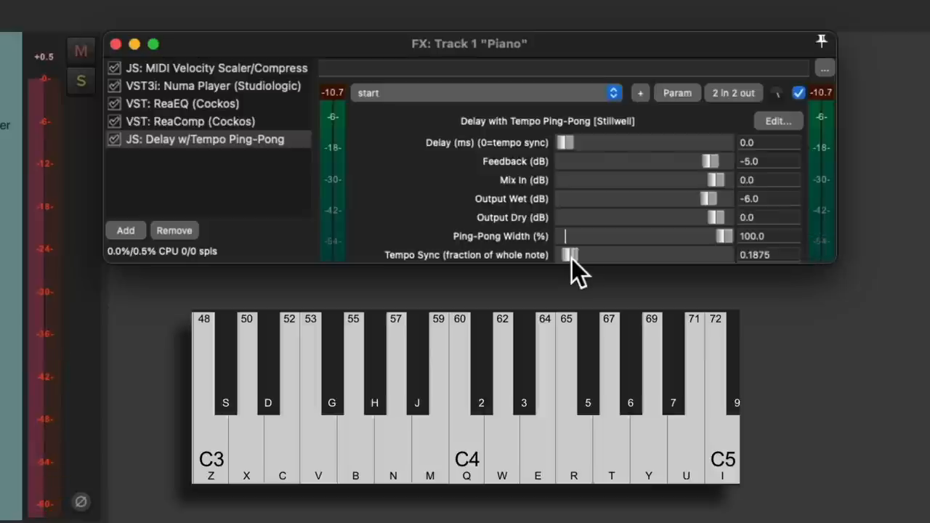
- Add VST: ReaVerb (Cockos) to the end of the Piano chain via the 'verb' filter
click(125, 230)
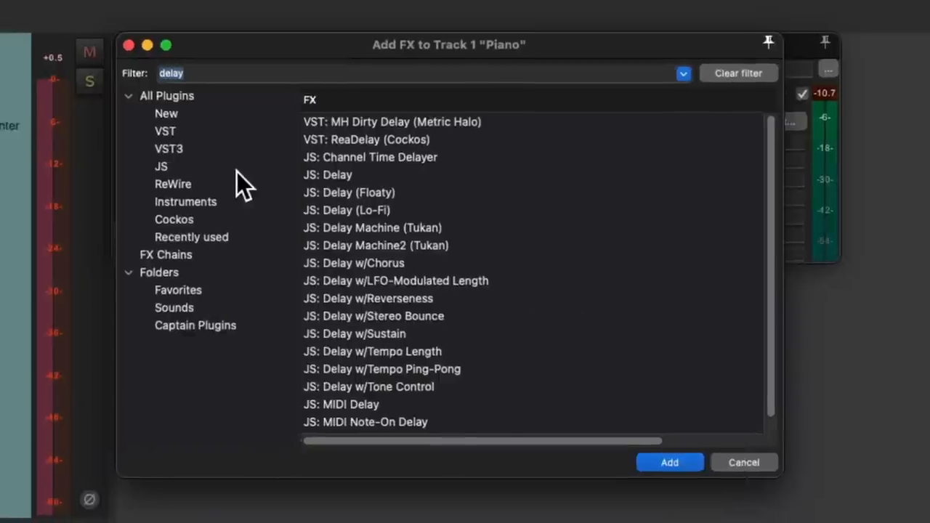
text(verb)
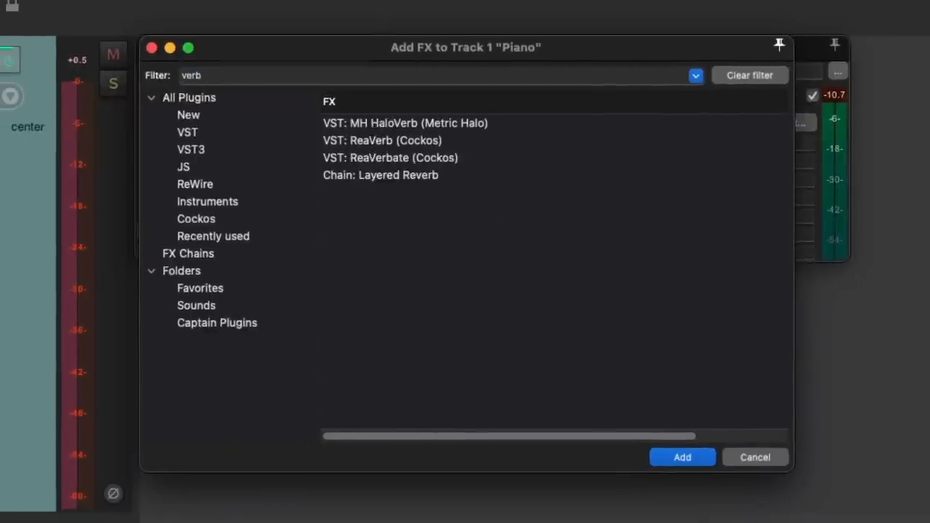
click(389, 156)
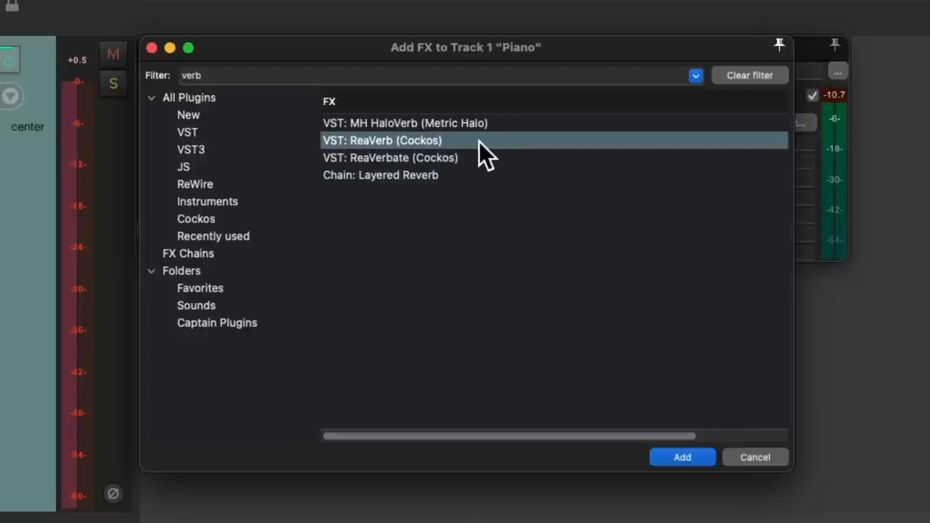
click(683, 456)
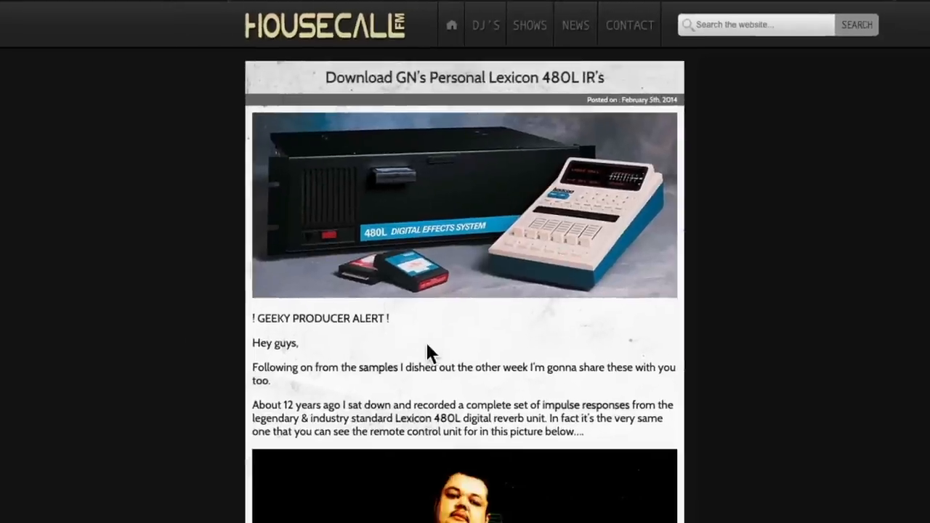
- Save the Lexicon 480L impulse response zip from the article's download link
scroll(down, 3)
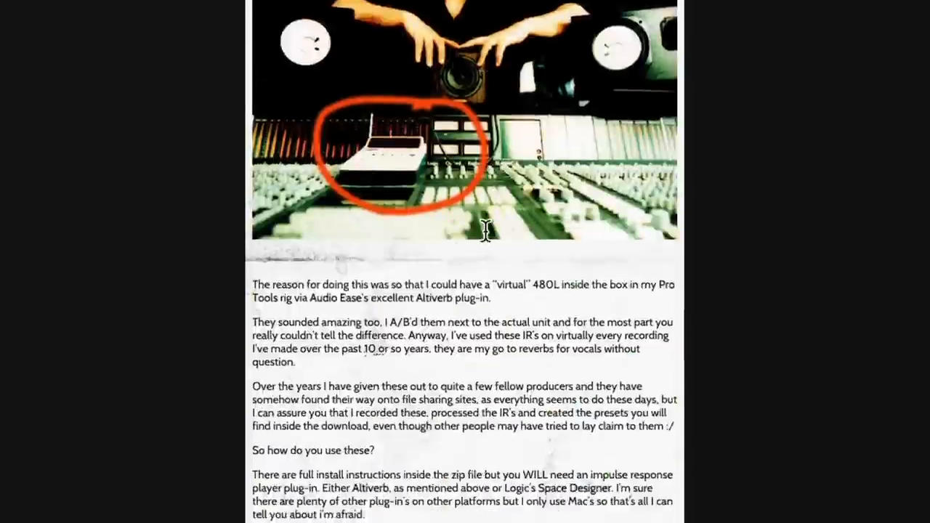
scroll(down, 3)
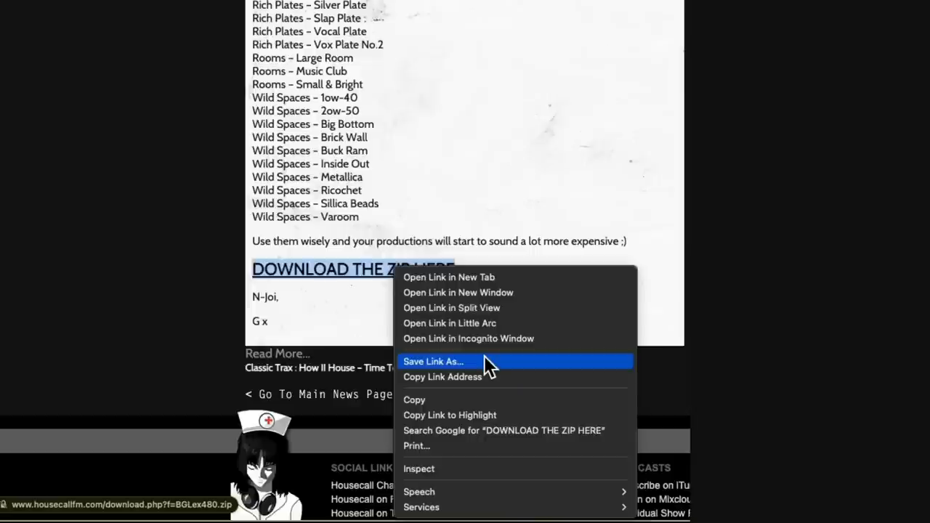
click(433, 361)
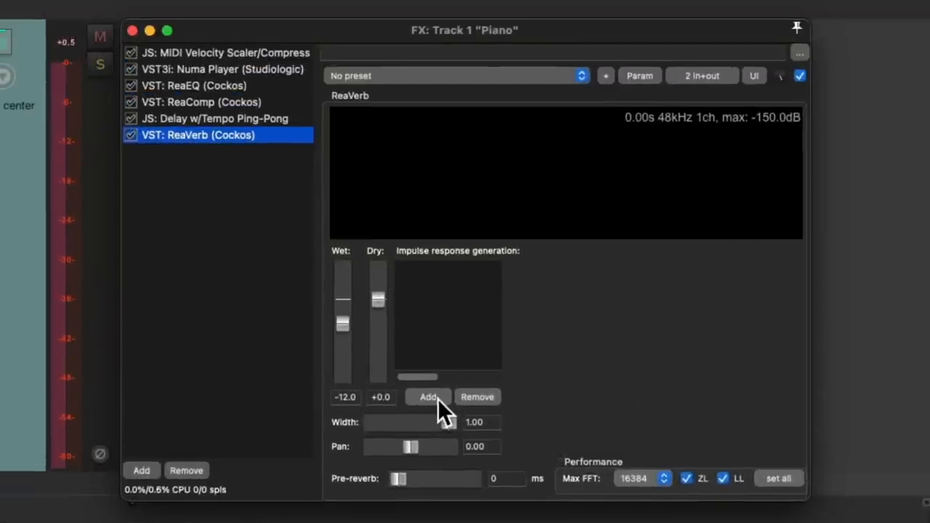
- Load Auto Park.aif from the Big Gee's Lexicon 480L folder as ReaVerb's impulse file
click(427, 397)
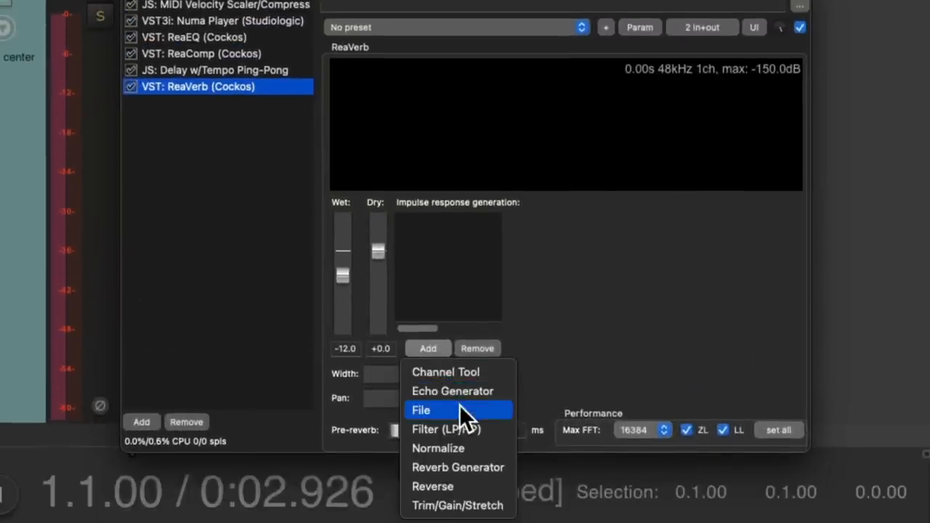
click(421, 410)
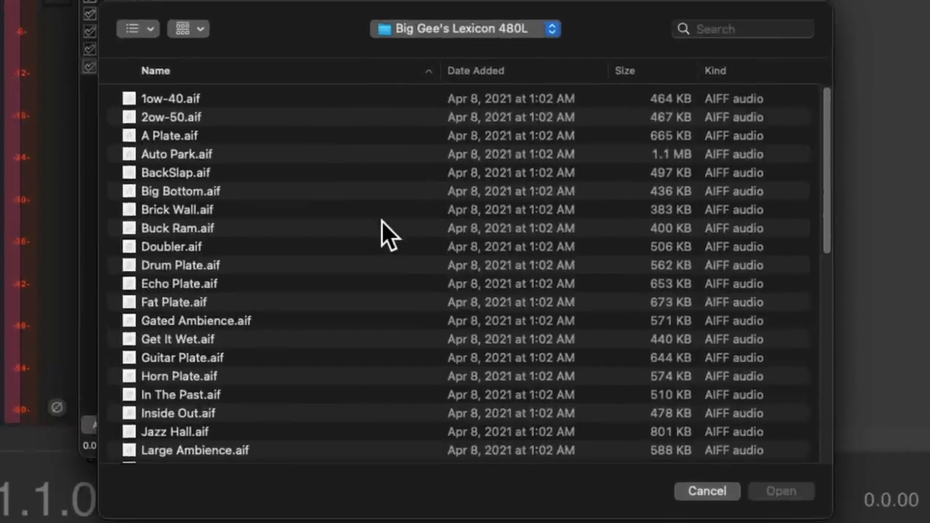
scroll(down, 3)
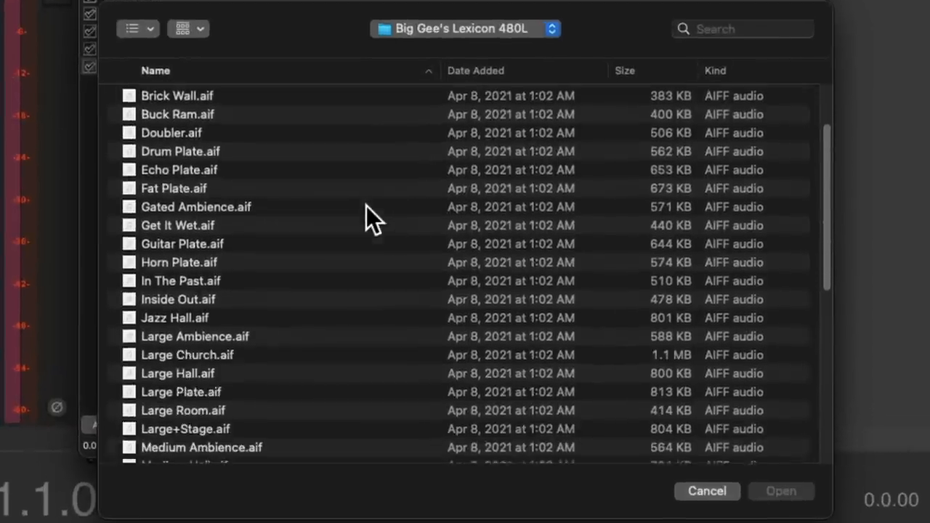
scroll(down, 3)
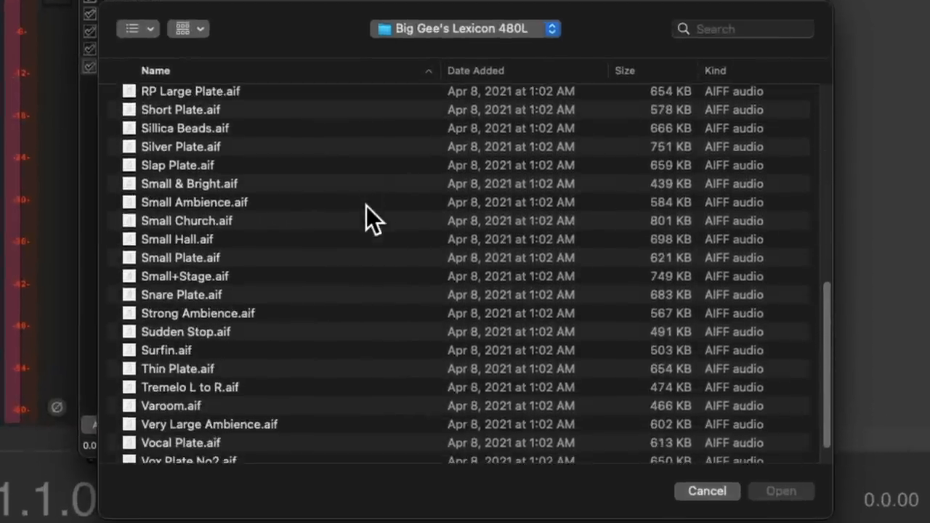
scroll(up, 3)
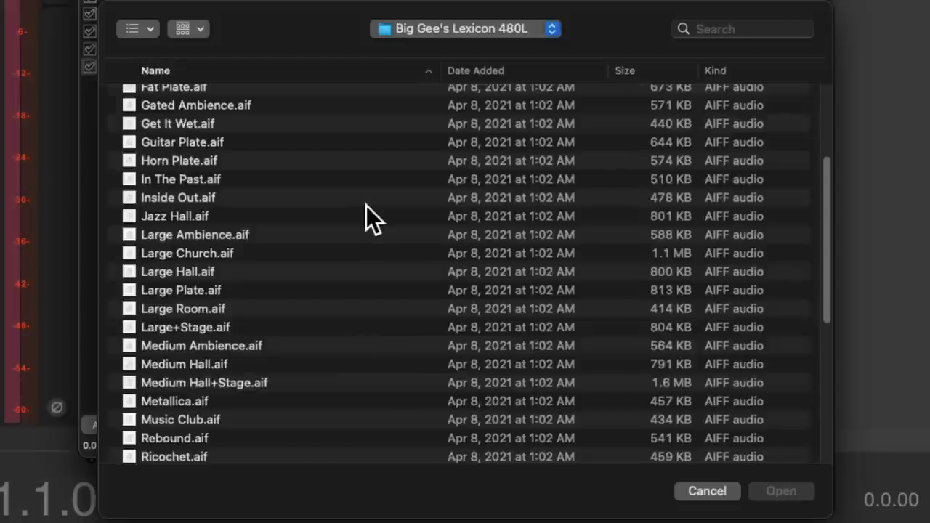
click(177, 154)
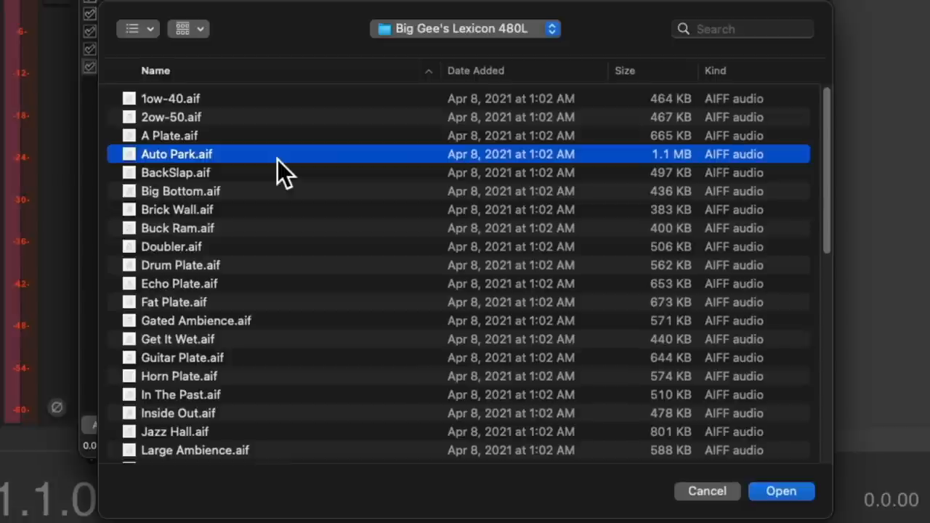
click(783, 491)
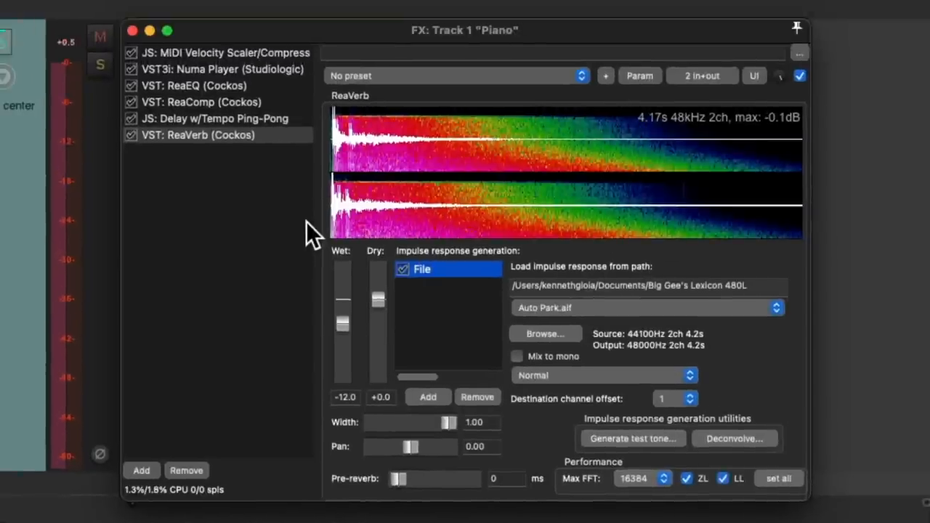
mouse_move(538, 211)
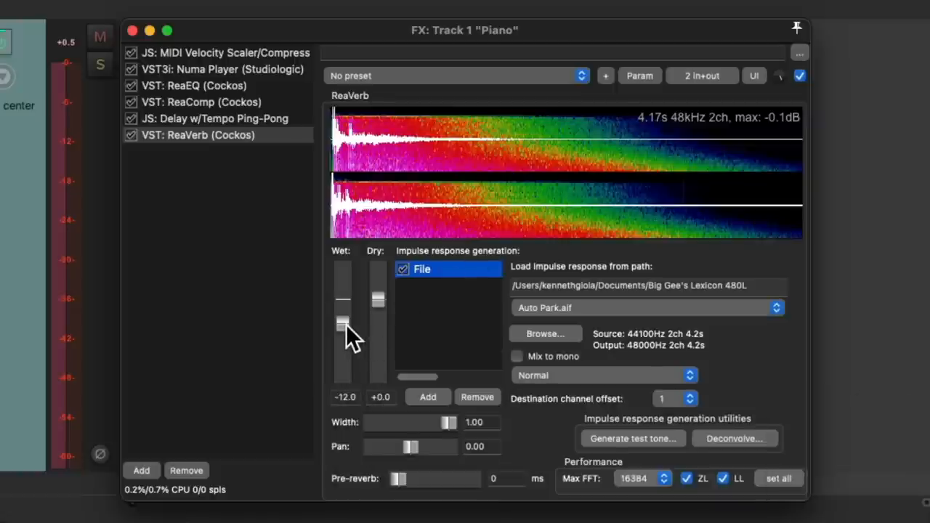
- Lower ReaVerb's Wet fader from -12.0 dB to about -16.6 dB
drag(343, 324, 343, 335)
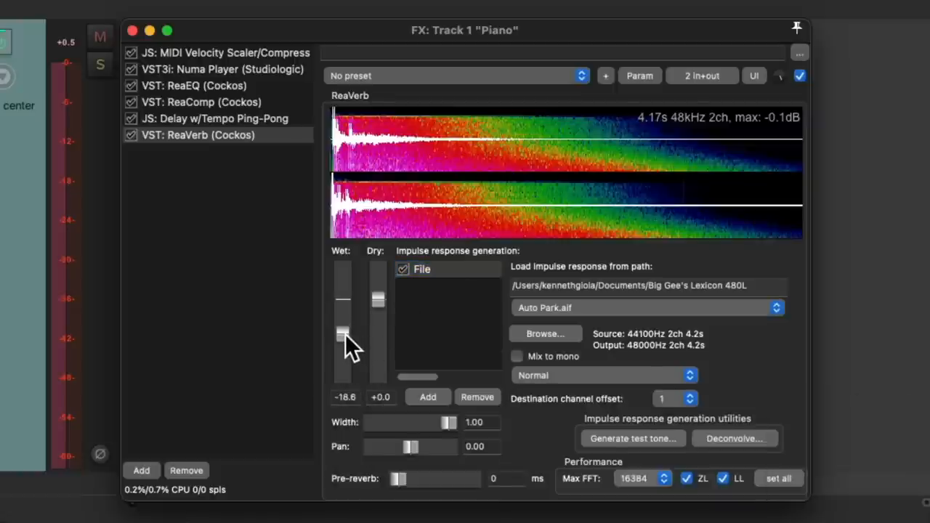